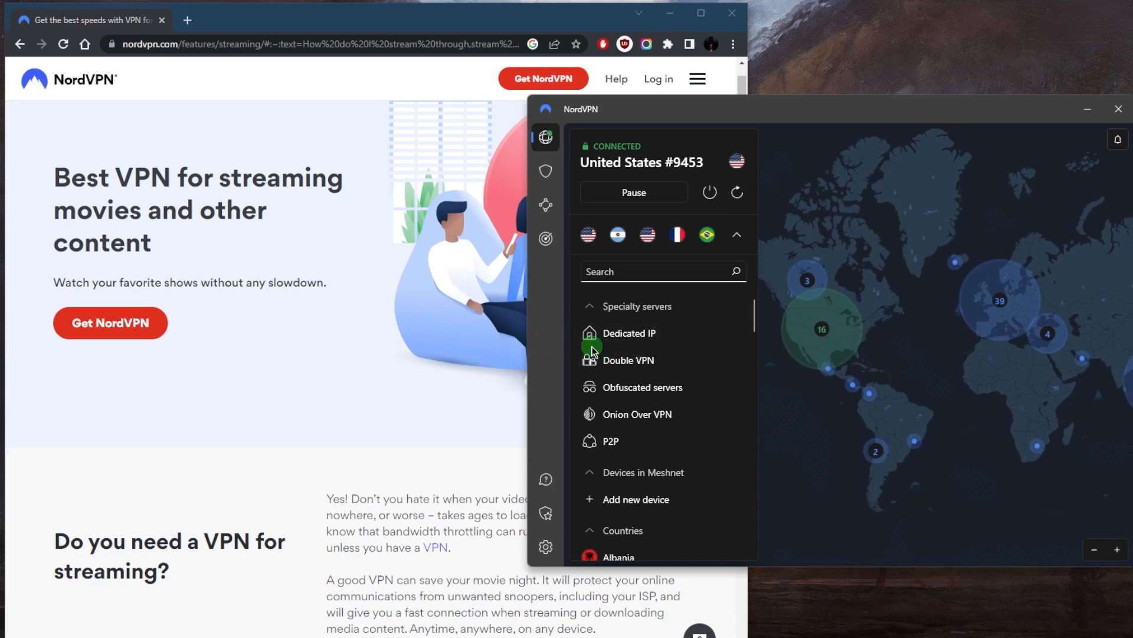
mouse_move(955, 338)
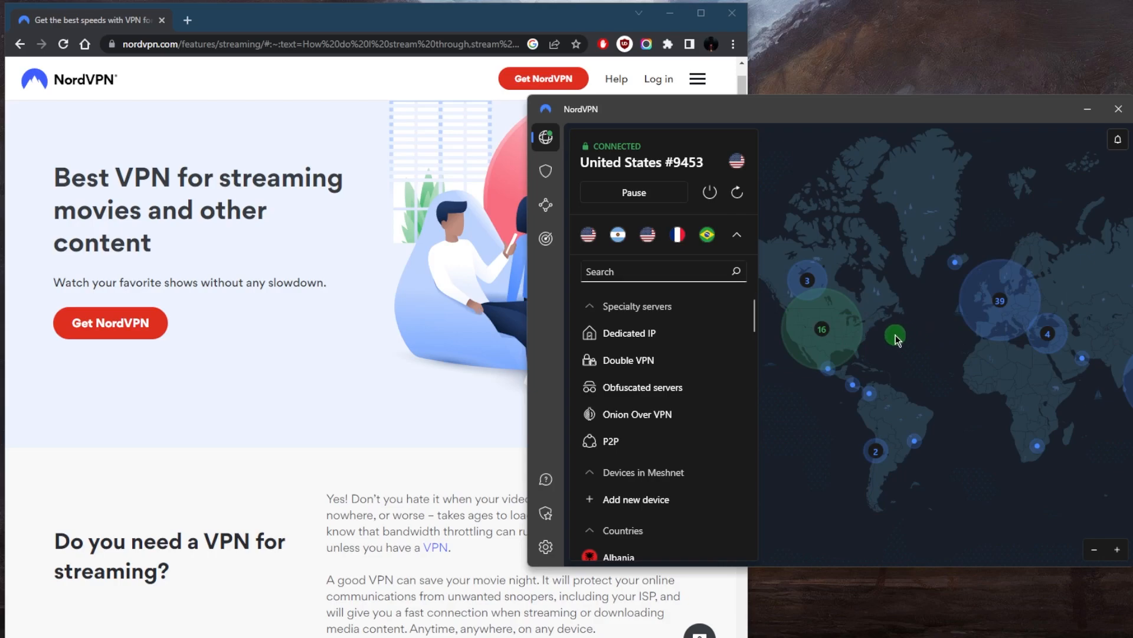
mouse_move(862, 339)
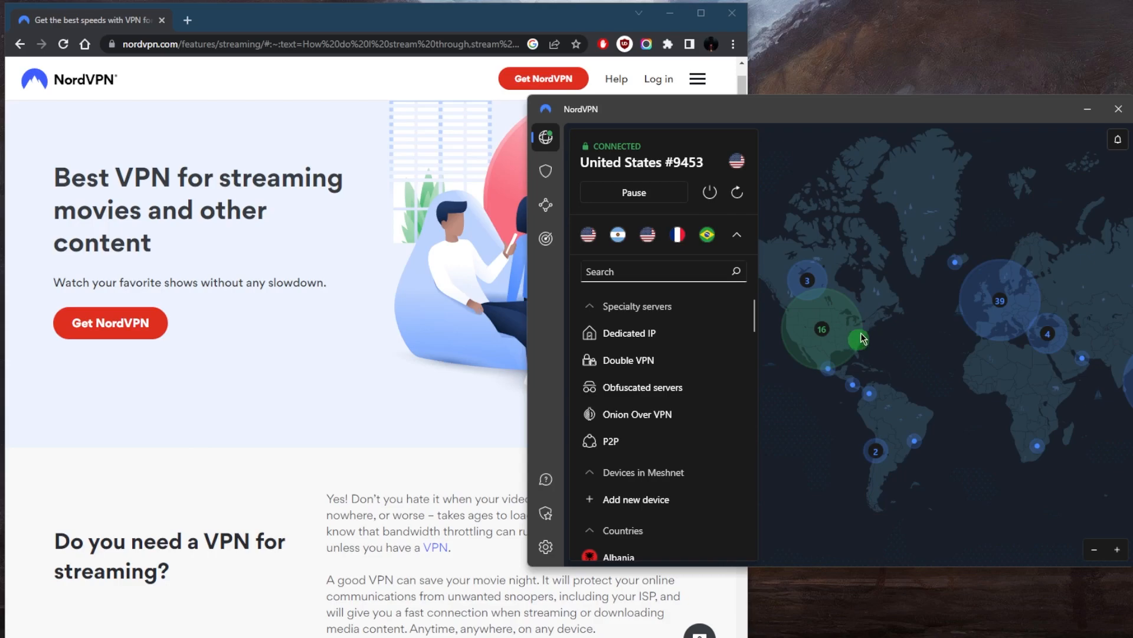
mouse_move(821, 334)
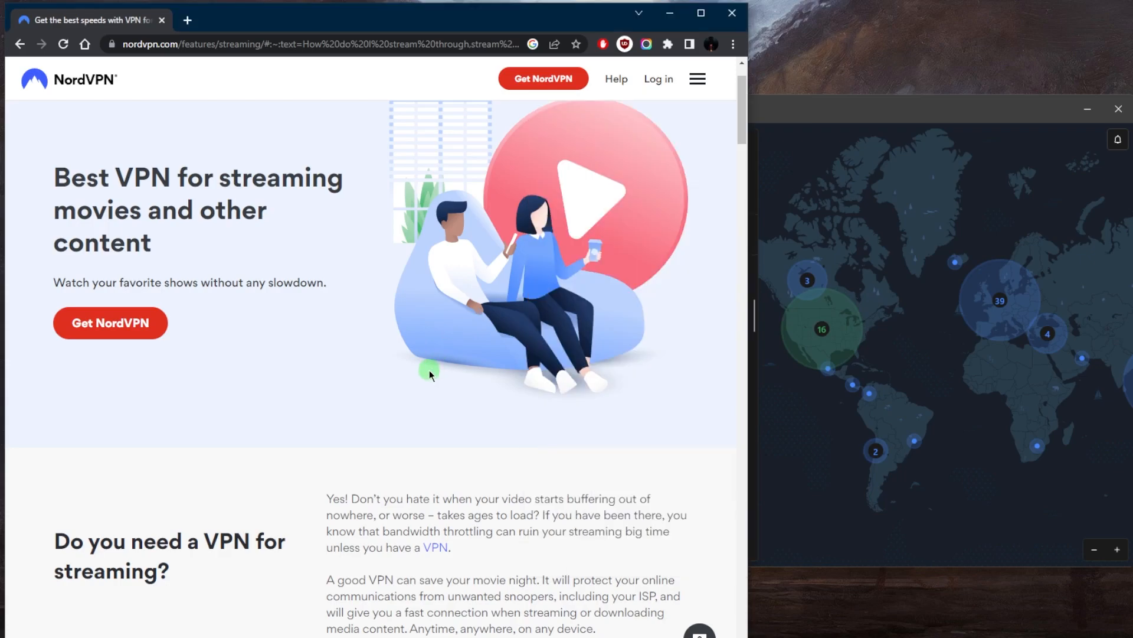
Step: Refresh the connection so NordVPN switches from United States #9453 to #8641
scroll("down", 3)
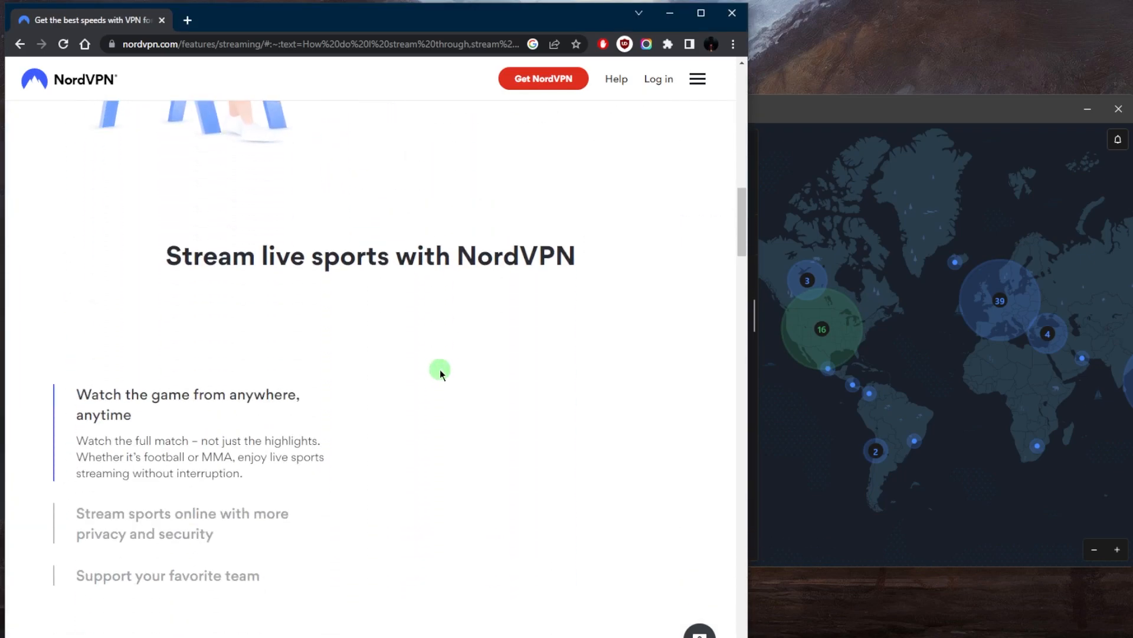
scroll("down", 3)
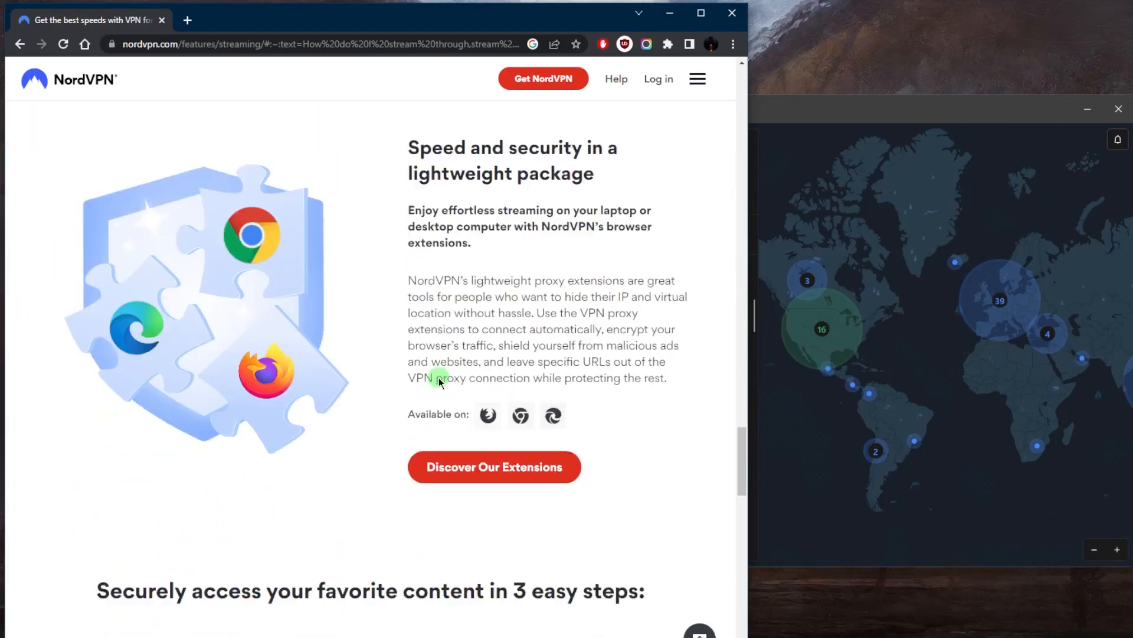
scroll("up", 3)
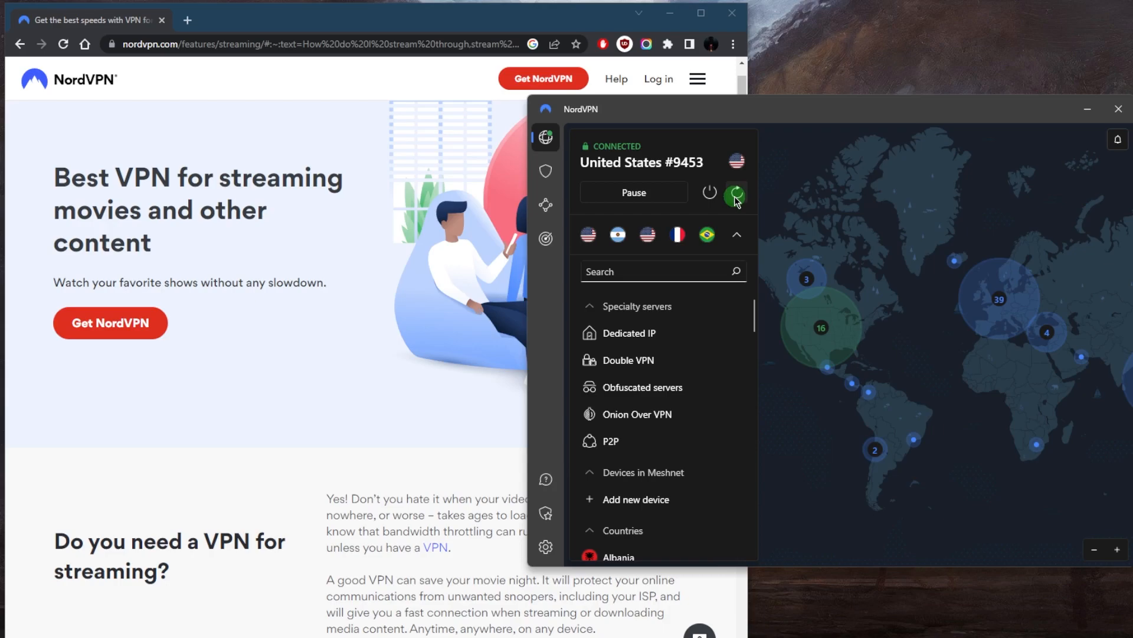
left_click(735, 192)
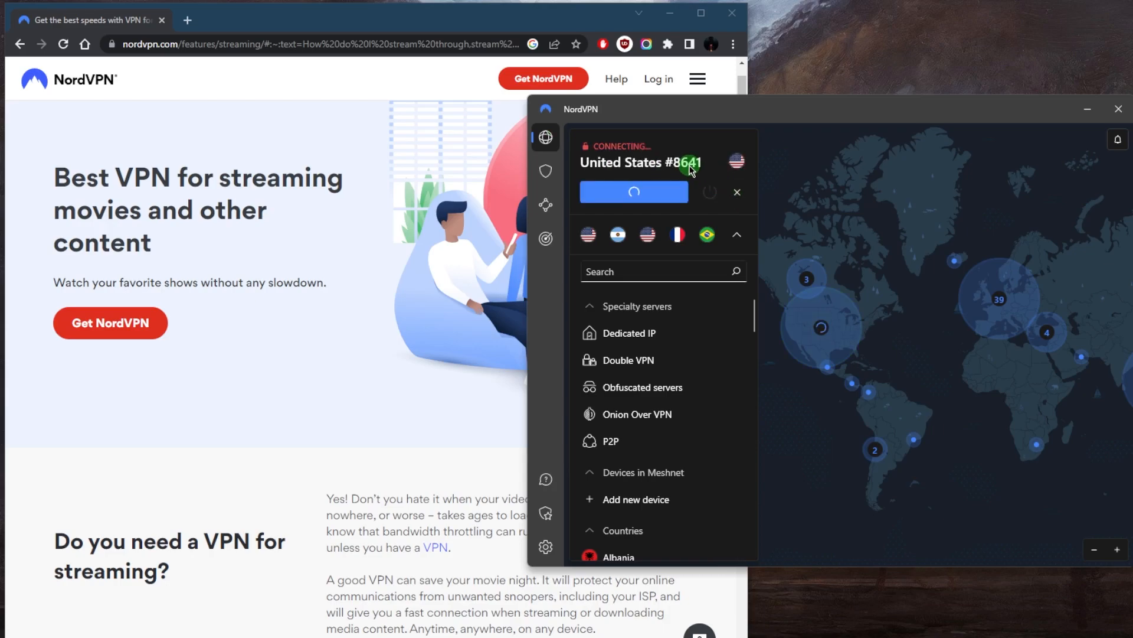
left_click(736, 192)
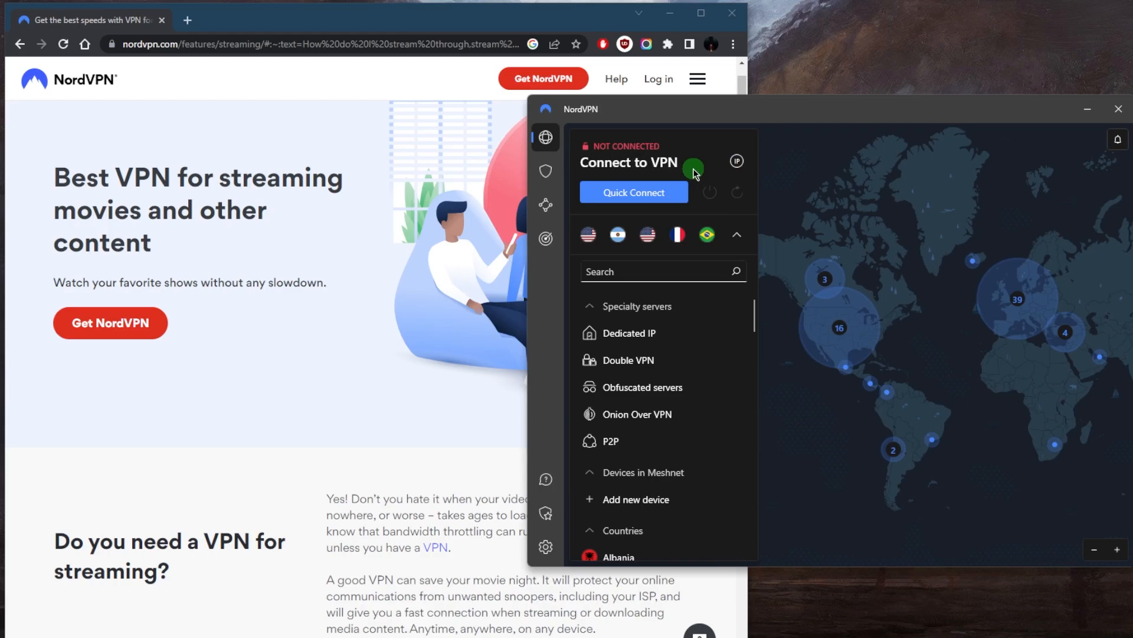
left_click(633, 192)
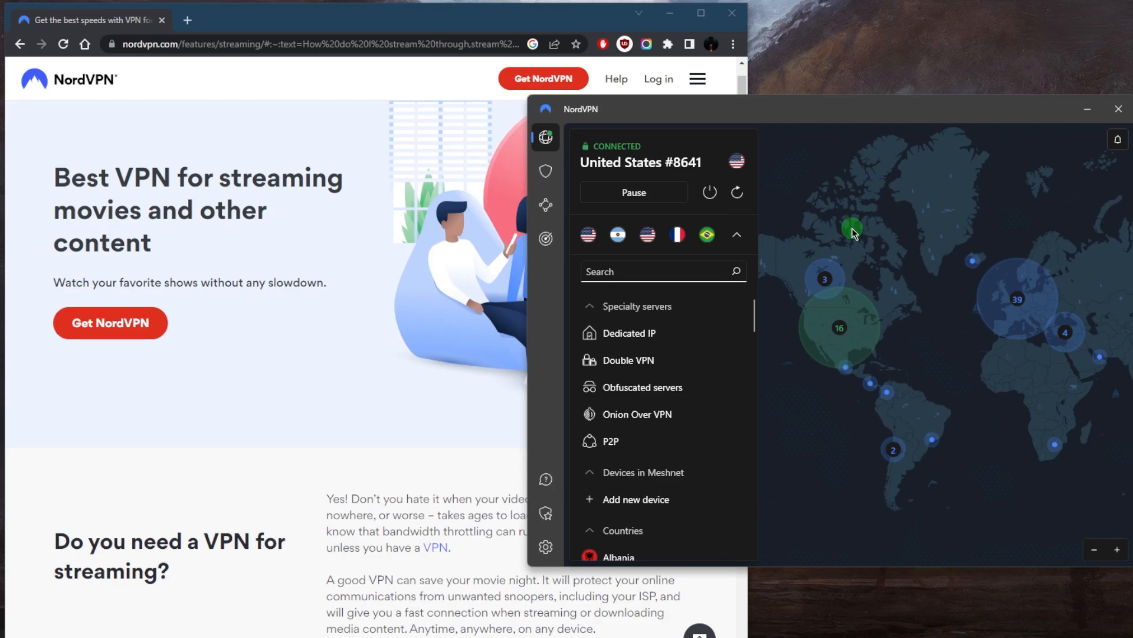
left_click(545, 240)
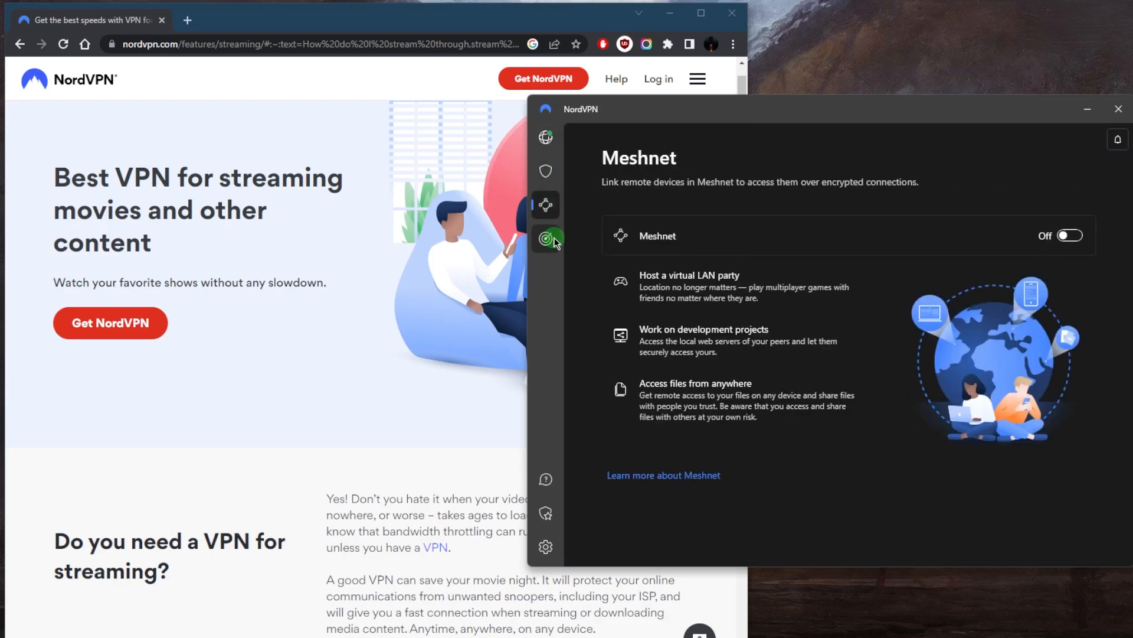
left_click(546, 137)
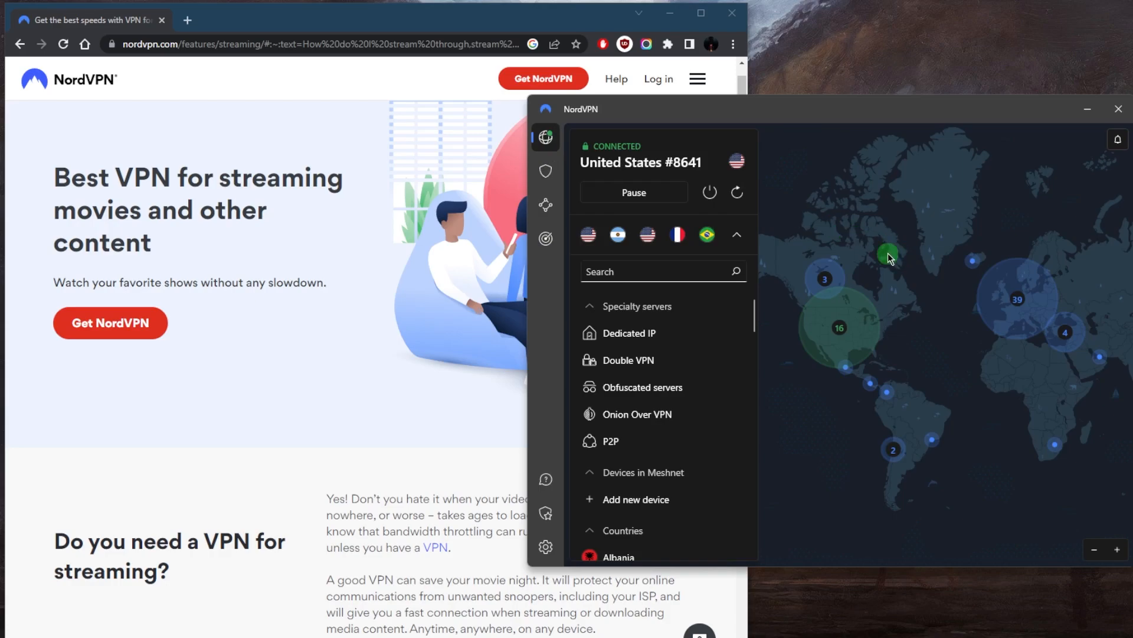
mouse_move(907, 309)
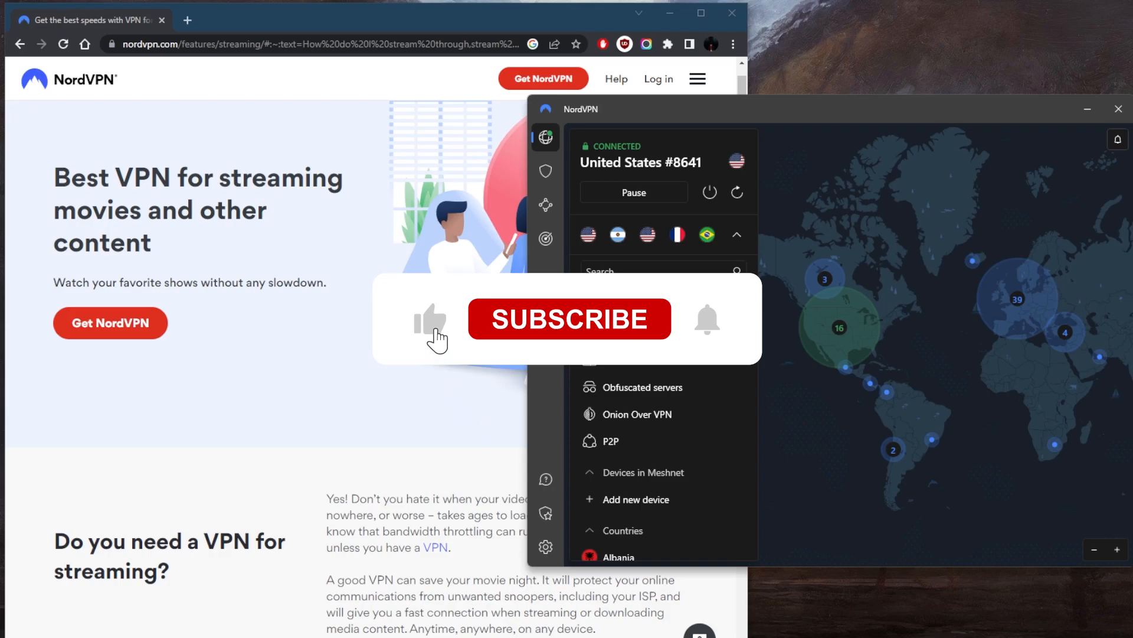
left_click(569, 319)
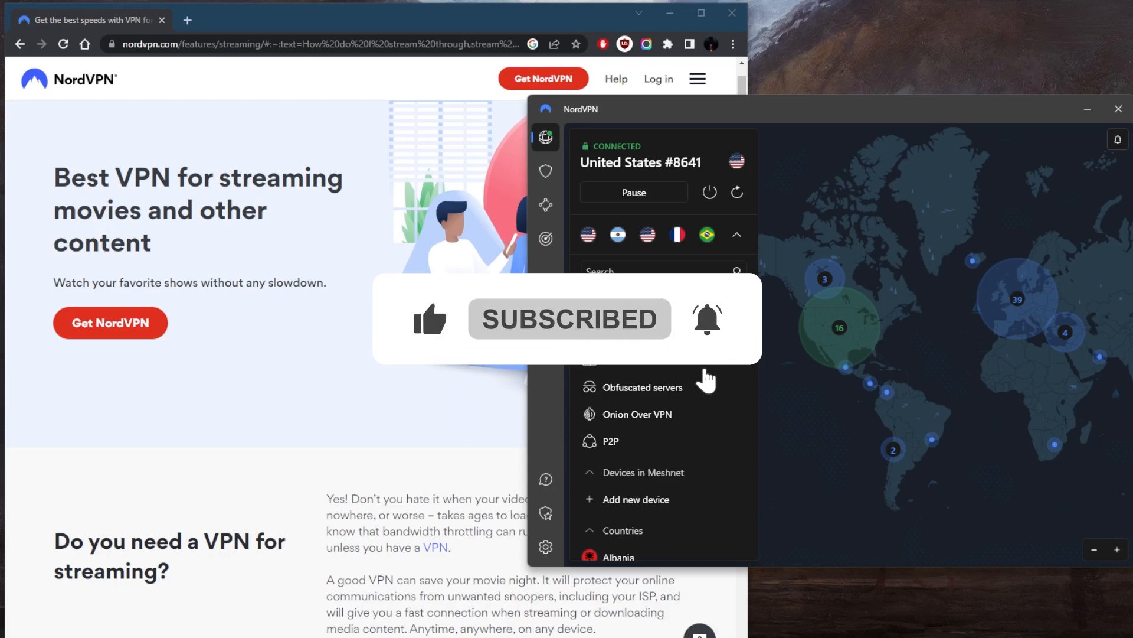